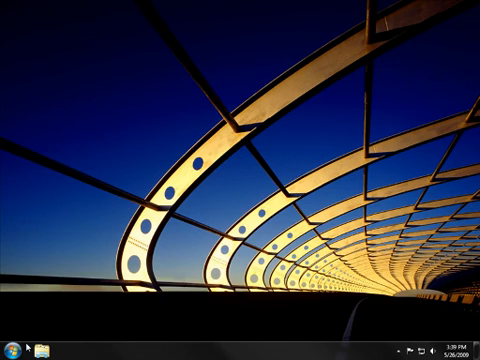
- Search Control Panel for 'mouse' from the Start menu to reach Mouse Properties
click(8, 344)
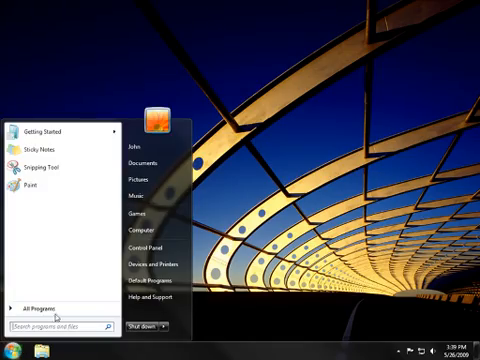
click(144, 240)
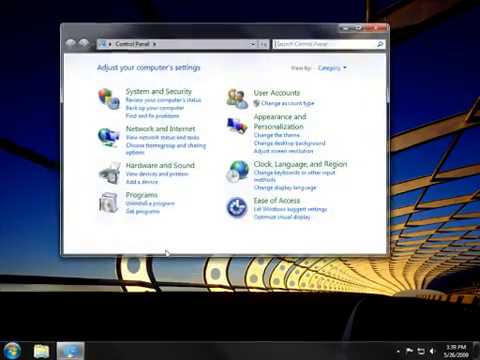
text(mou)
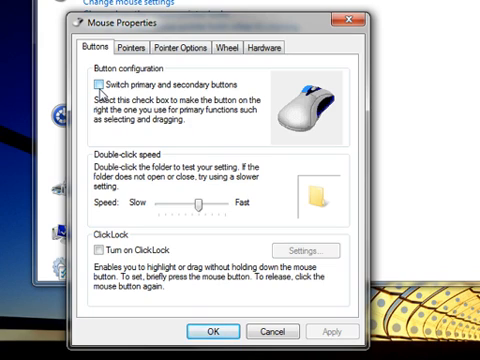
- Swap the primary and secondary buttons, restore them, and adjust the double-click speed slider
click(96, 78)
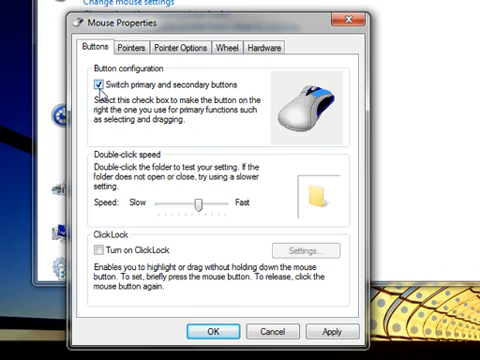
click(96, 82)
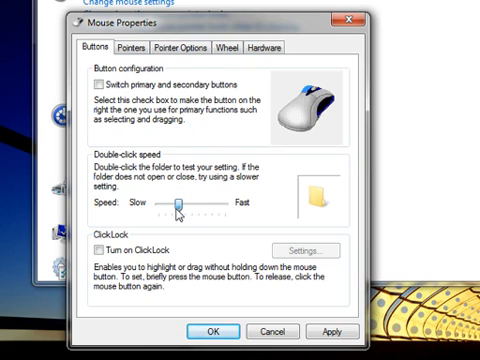
drag(184, 204, 200, 204)
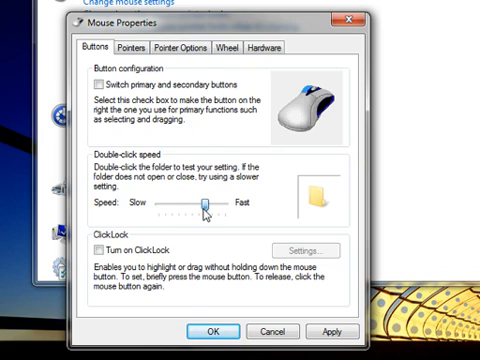
drag(210, 204, 196, 204)
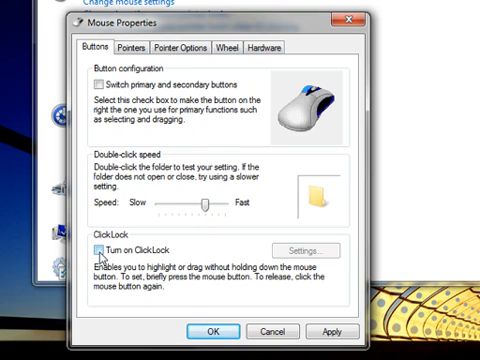
- Turn ClickLock on and then back off
click(96, 248)
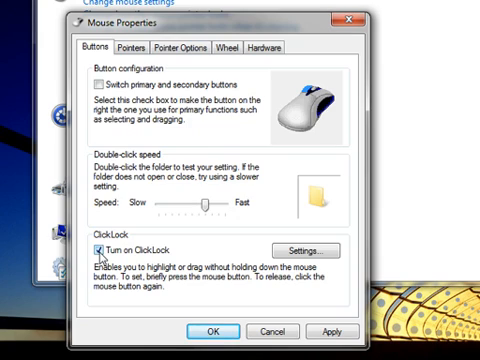
click(96, 244)
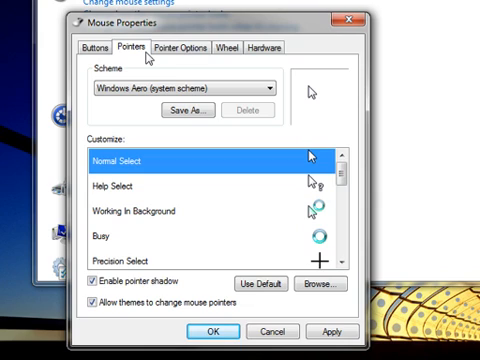
mouse_move(210, 56)
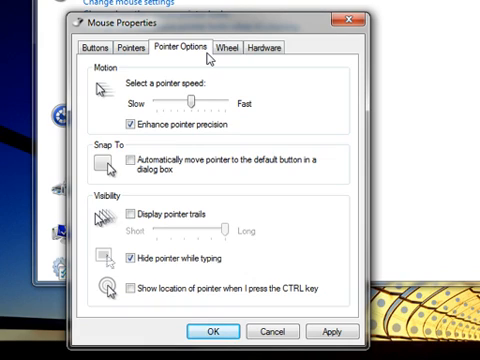
mouse_move(236, 60)
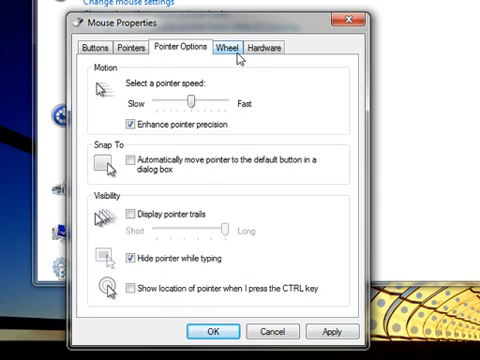
- Show the Wheel settings: vertical scrolling 3 lines, horizontal scrolling 3 characters
click(236, 46)
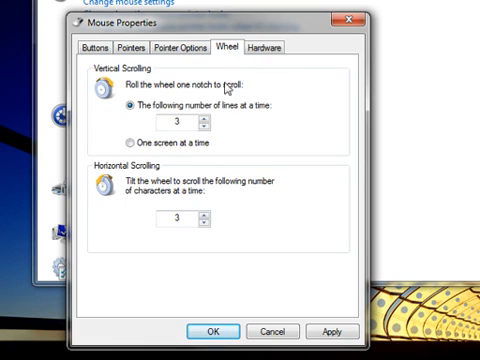
mouse_move(210, 332)
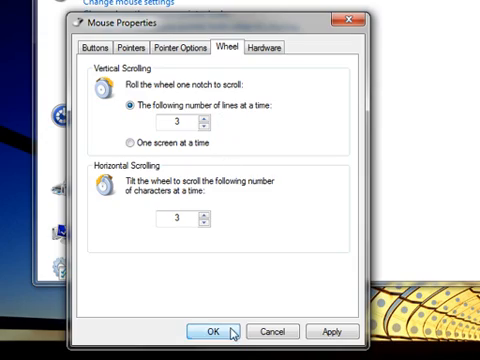